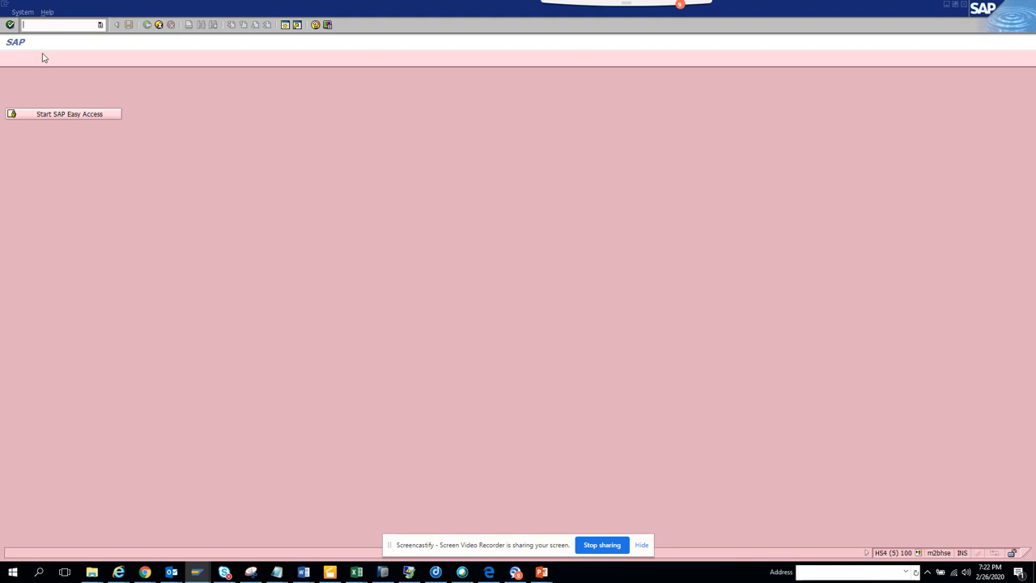
text(/)
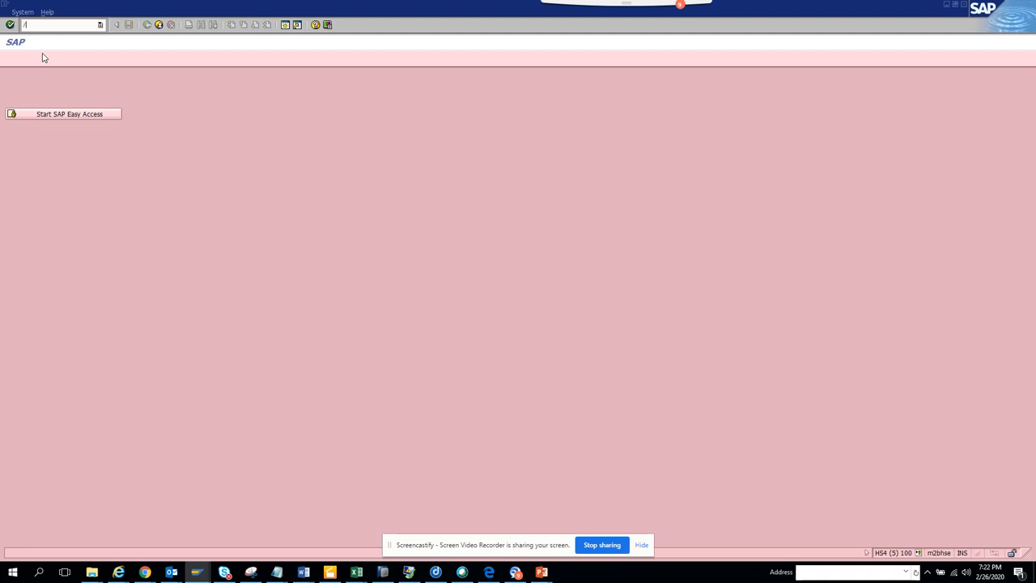
text(/nme23n)
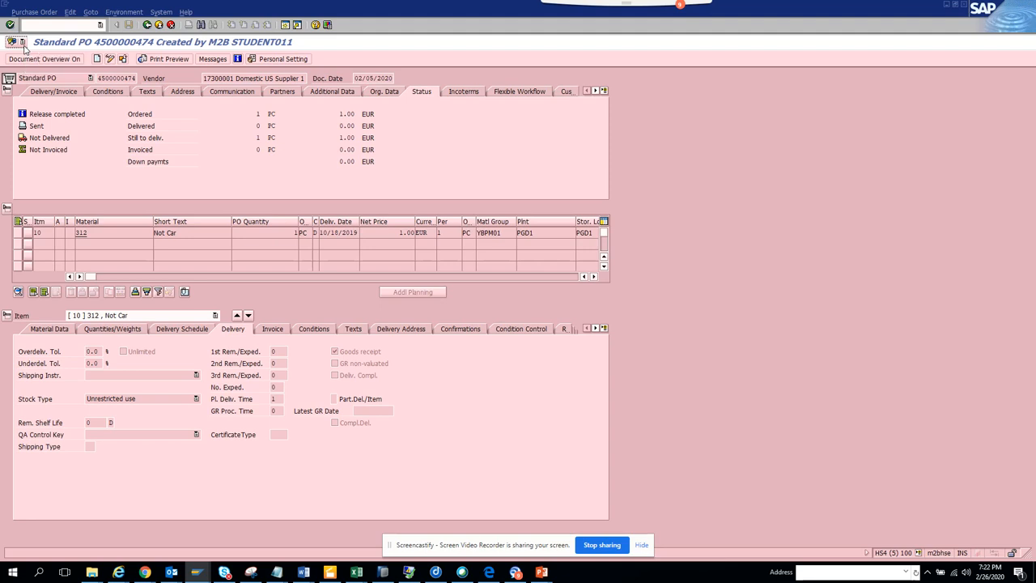
click(22, 42)
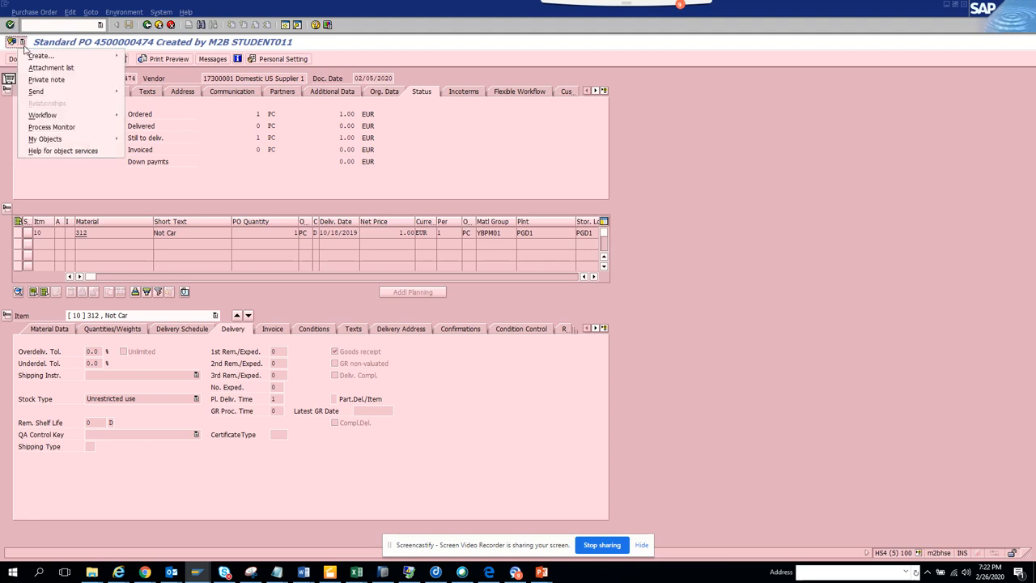
click(42, 114)
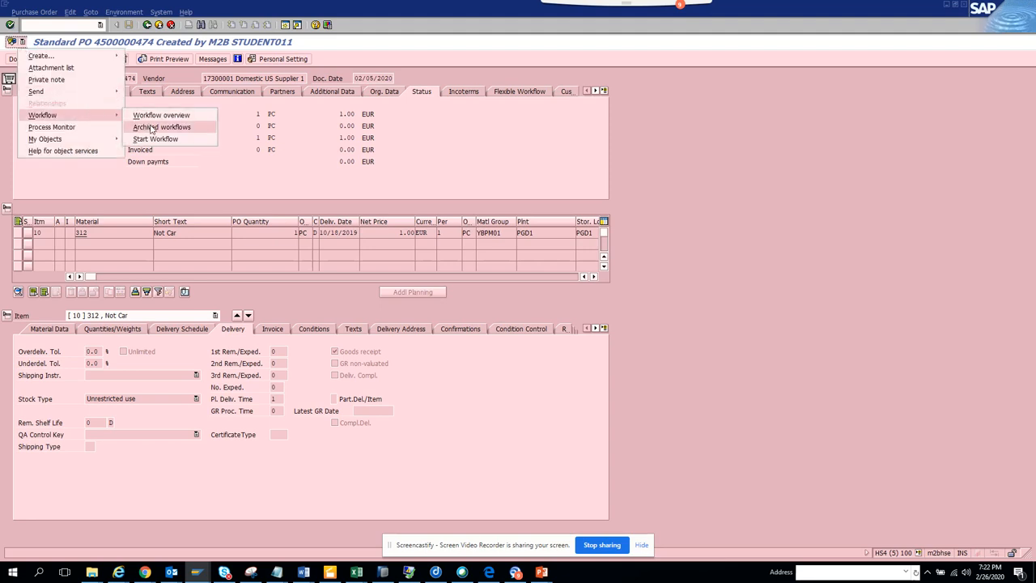
click(162, 126)
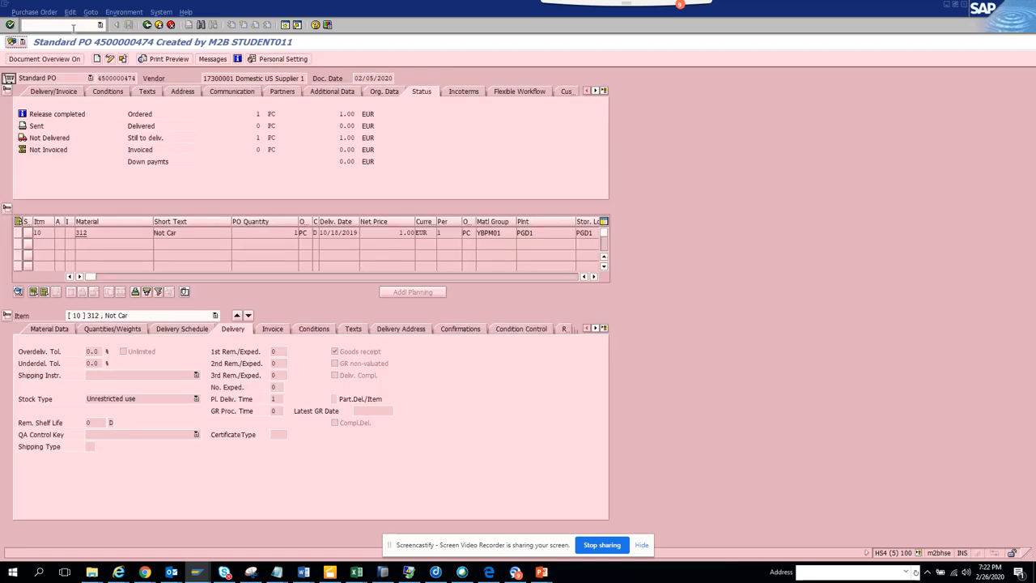
Display purchase requisition 10000484 for material TG0011, then return to SAP Easy Access.
text(/nme9)
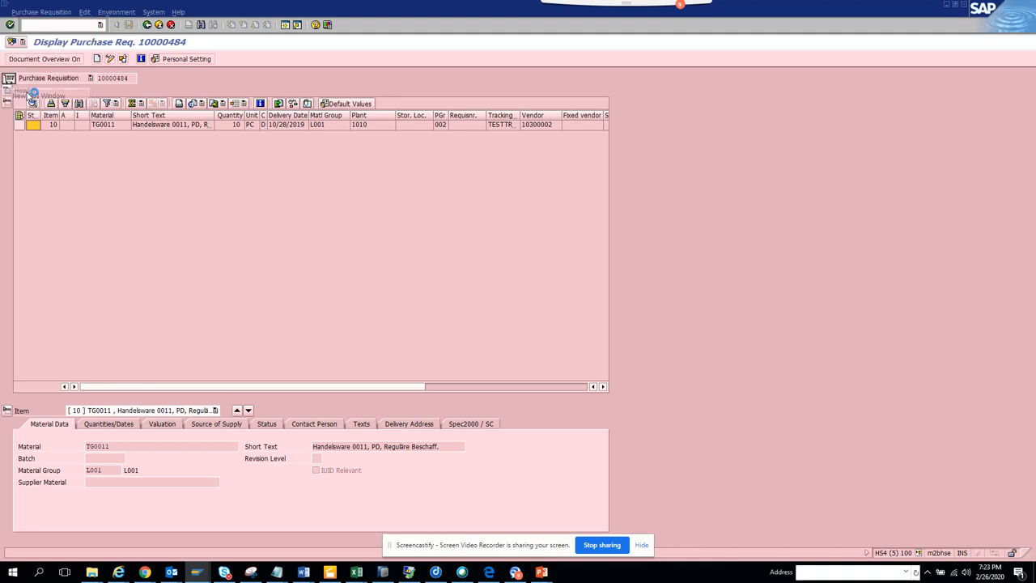
click(9, 25)
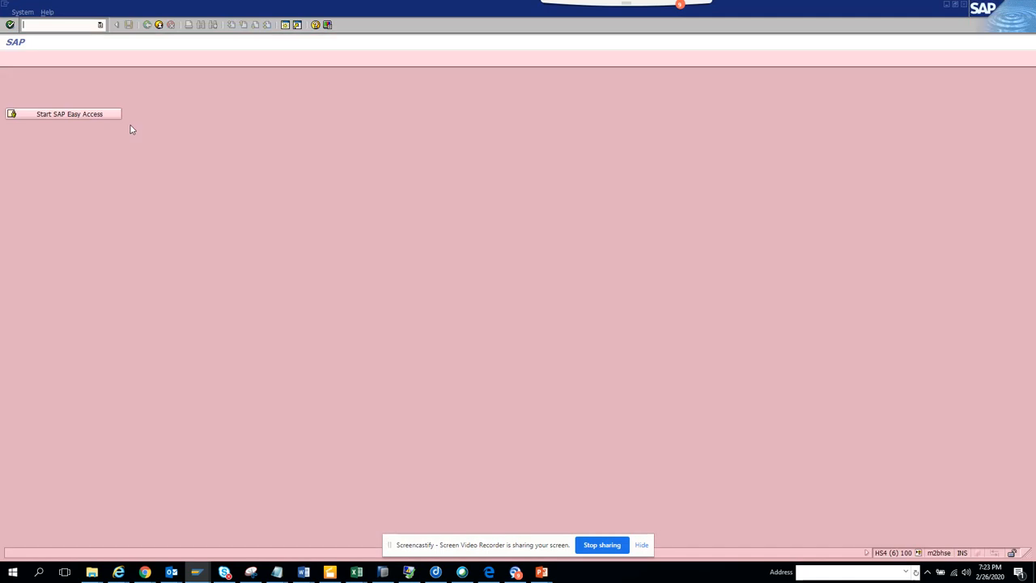
Select BOR object type BUS2105 in the Archive Work Items screen for requisition 10000484.
right_click(68, 113)
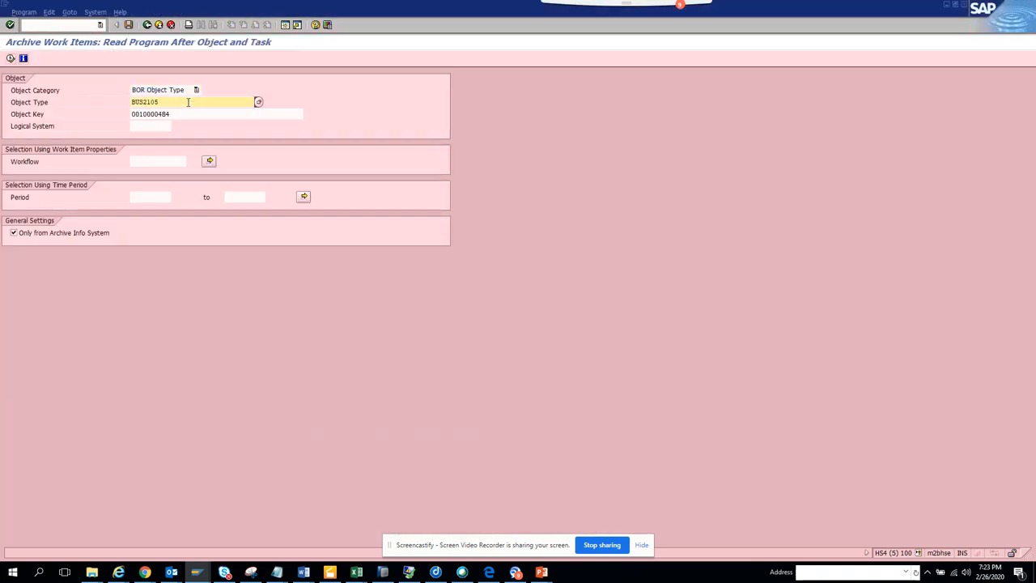
double_click(144, 100)
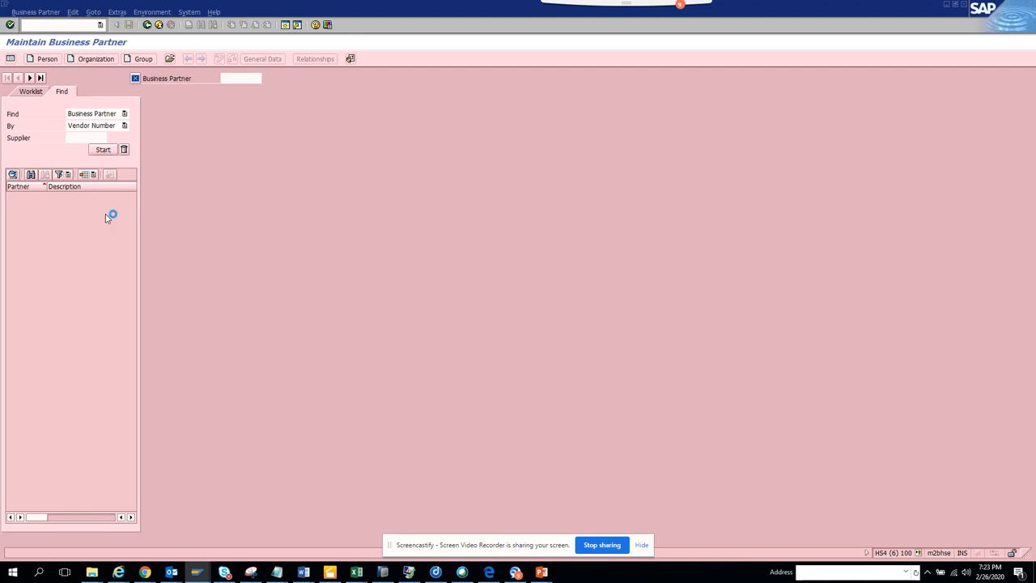
Show archived workflows for business partner 100071 in its general role, selecting object type BUS1006.
click(103, 149)
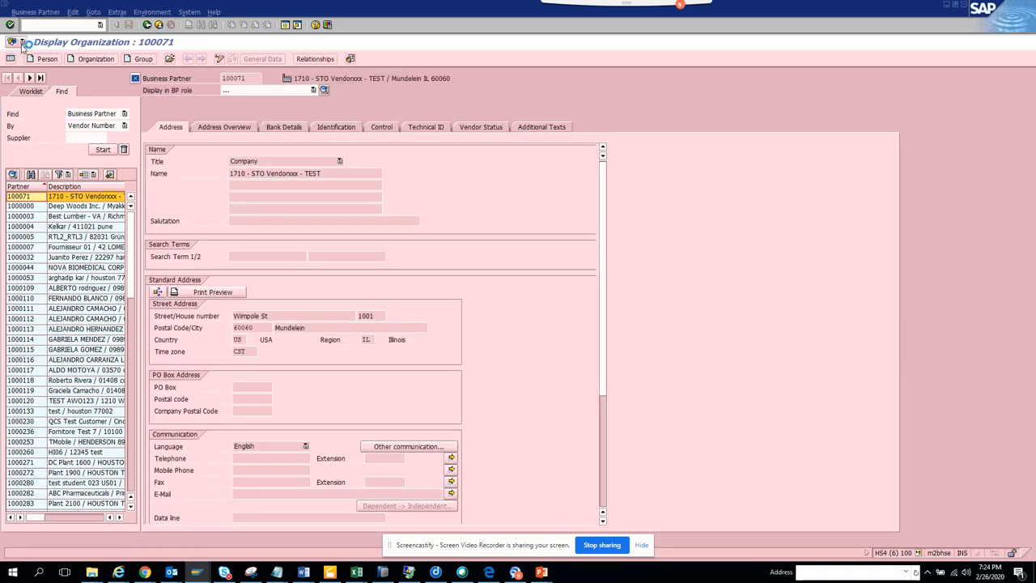
click(266, 91)
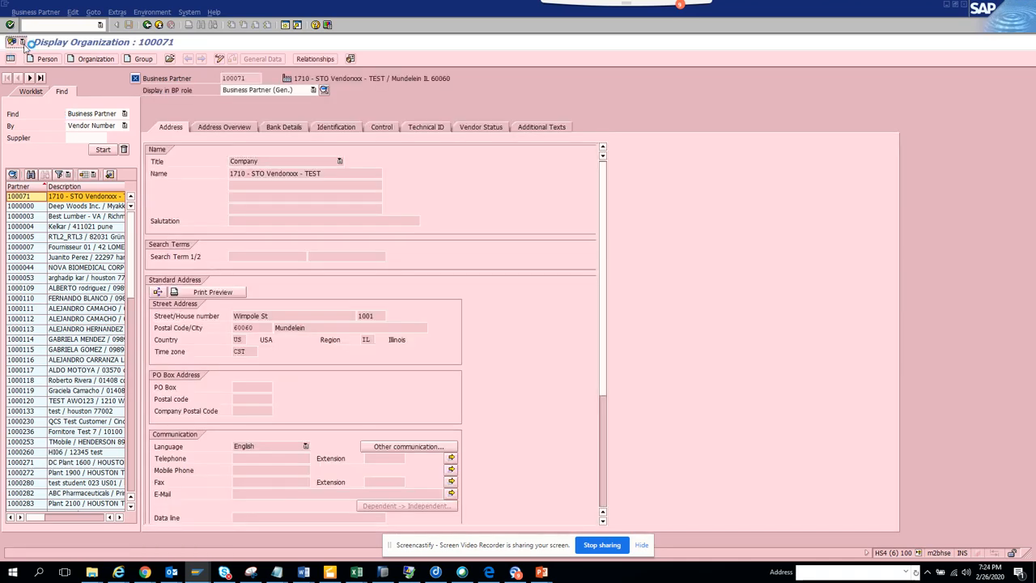
click(11, 42)
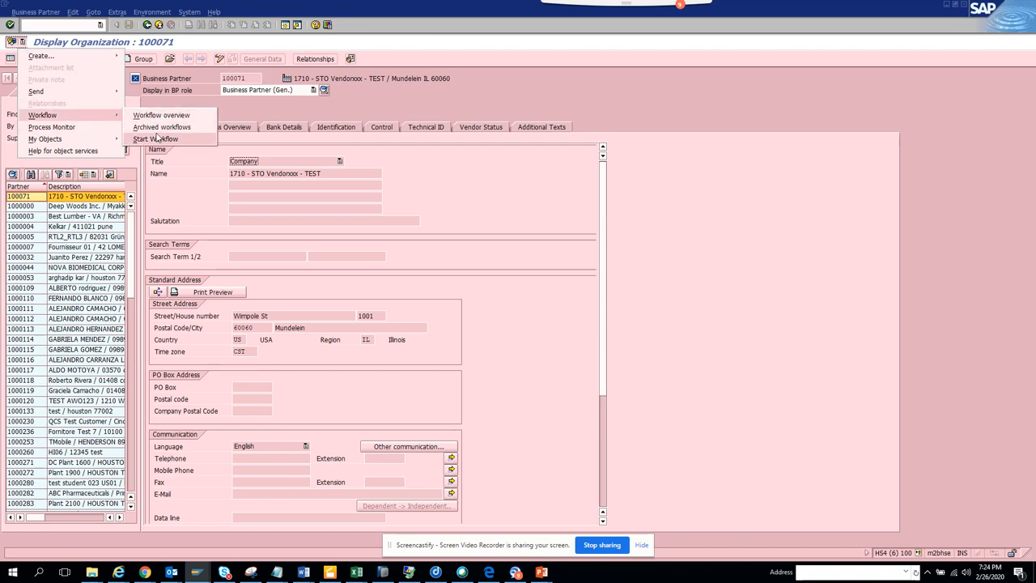
click(162, 127)
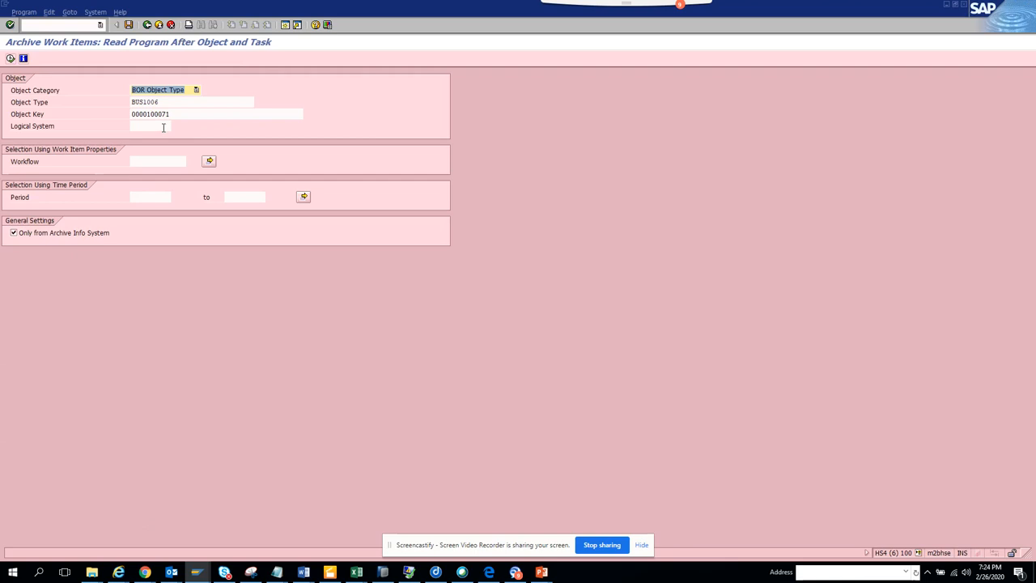
click(191, 102)
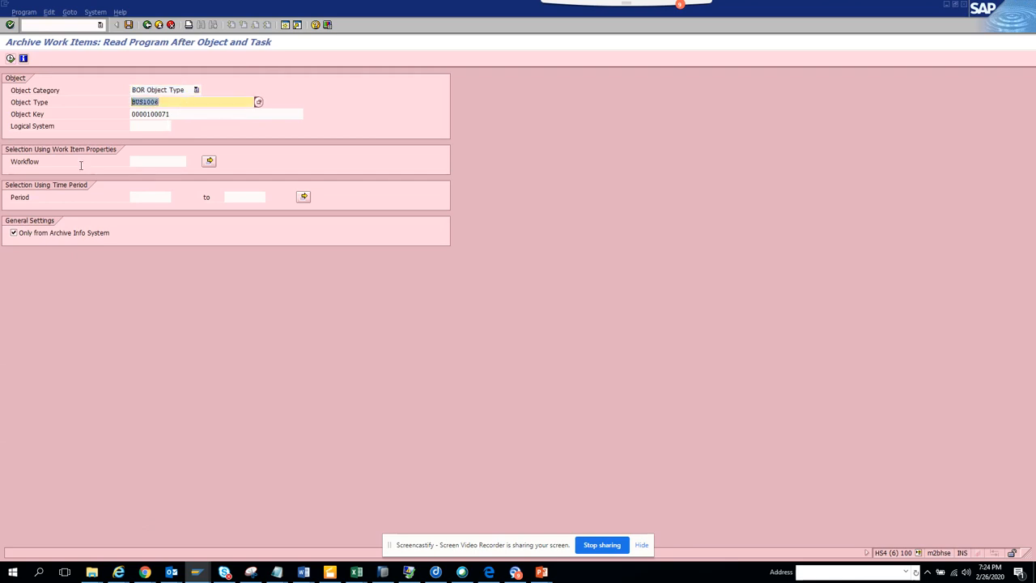